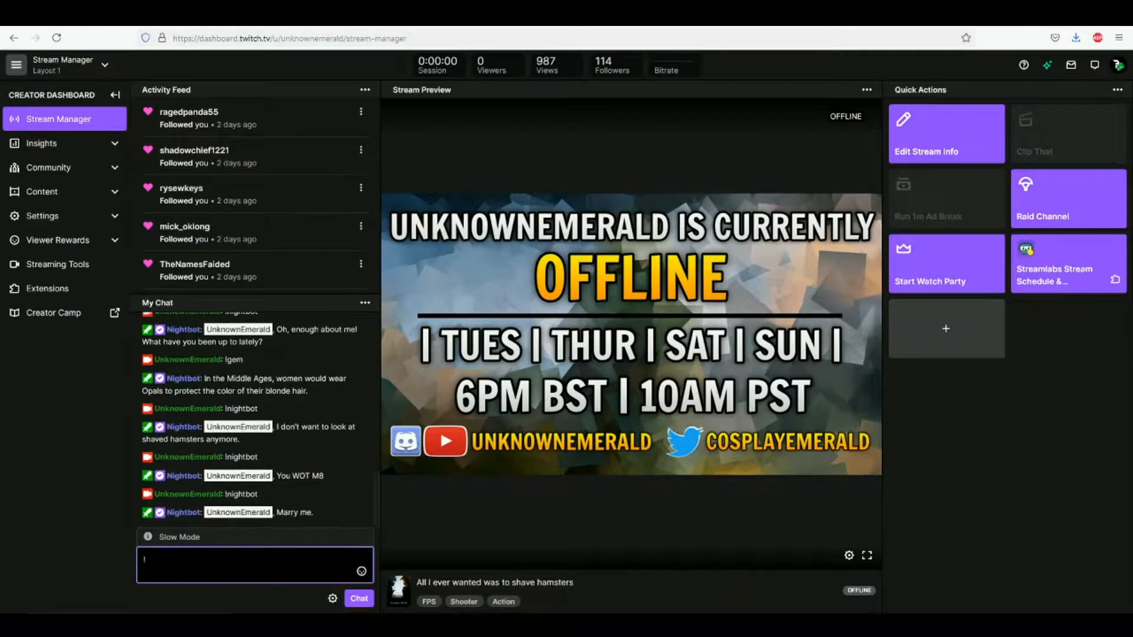
- Send !nightbot in Twitch chat to get a random Nightbot reply
text(nightbot)
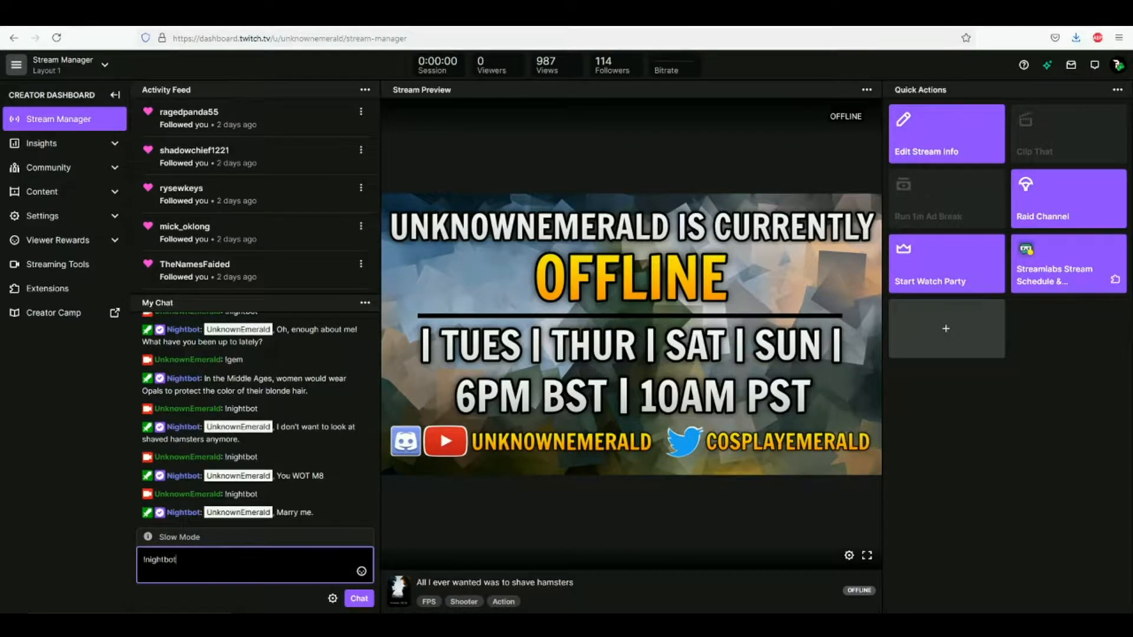
key(Return)
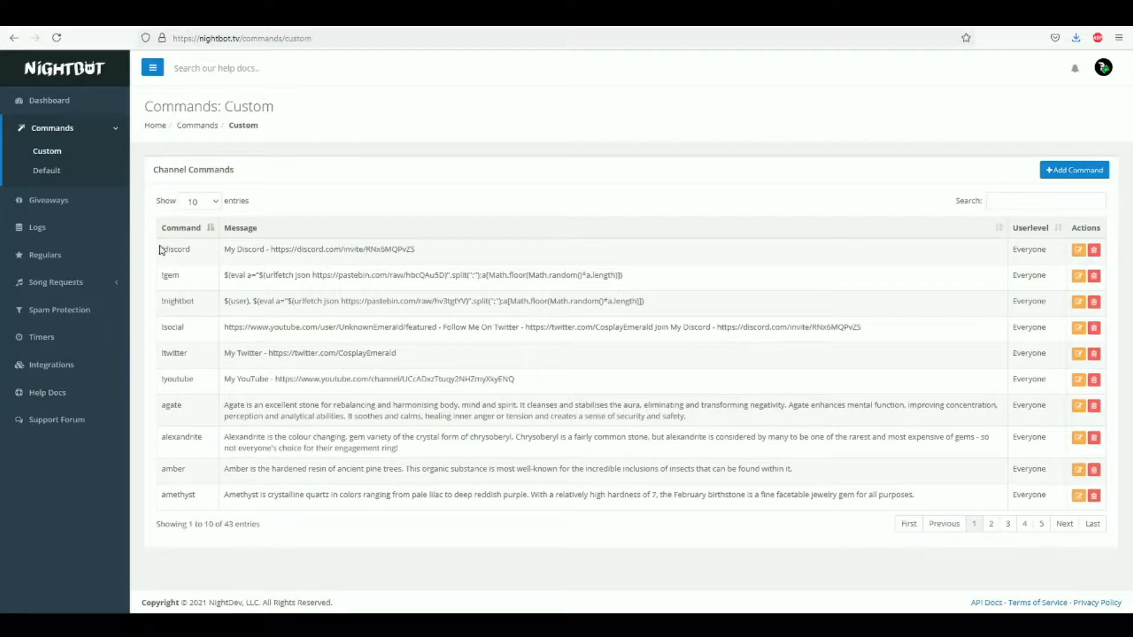
mouse_move(170, 516)
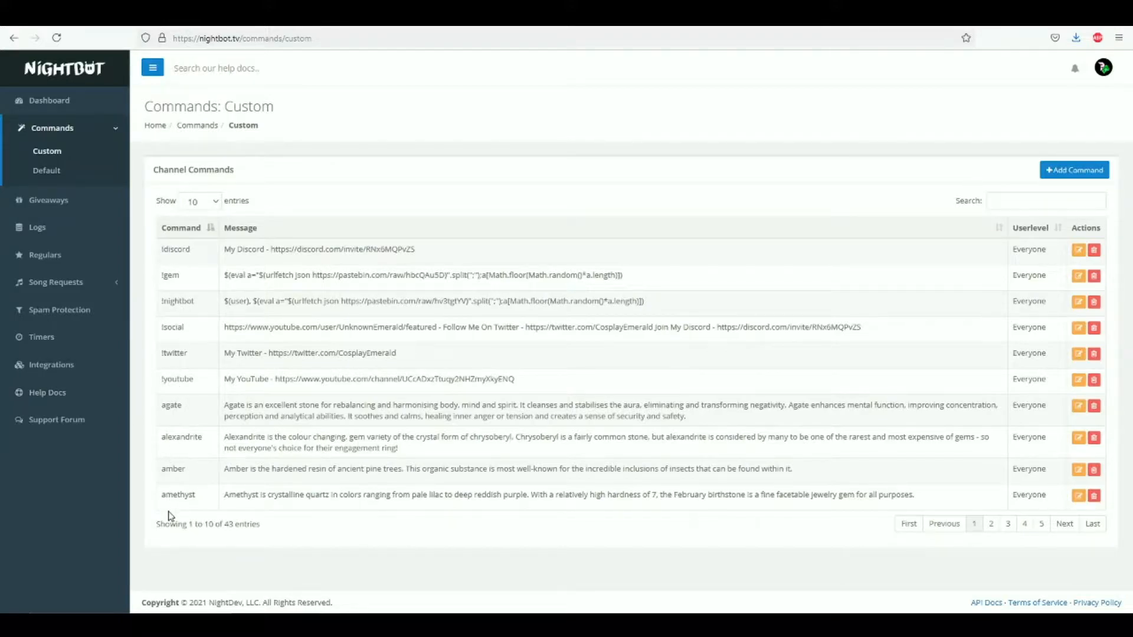
mouse_move(197, 308)
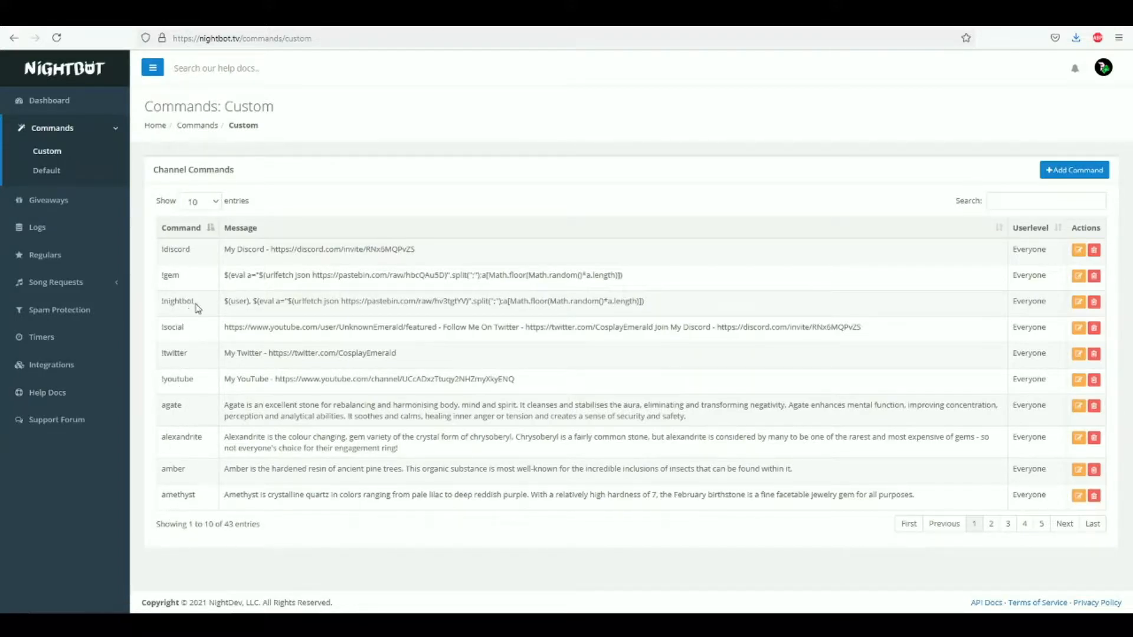
- Single out the !nightbot entry in Nightbot's custom command list
double_click(176, 301)
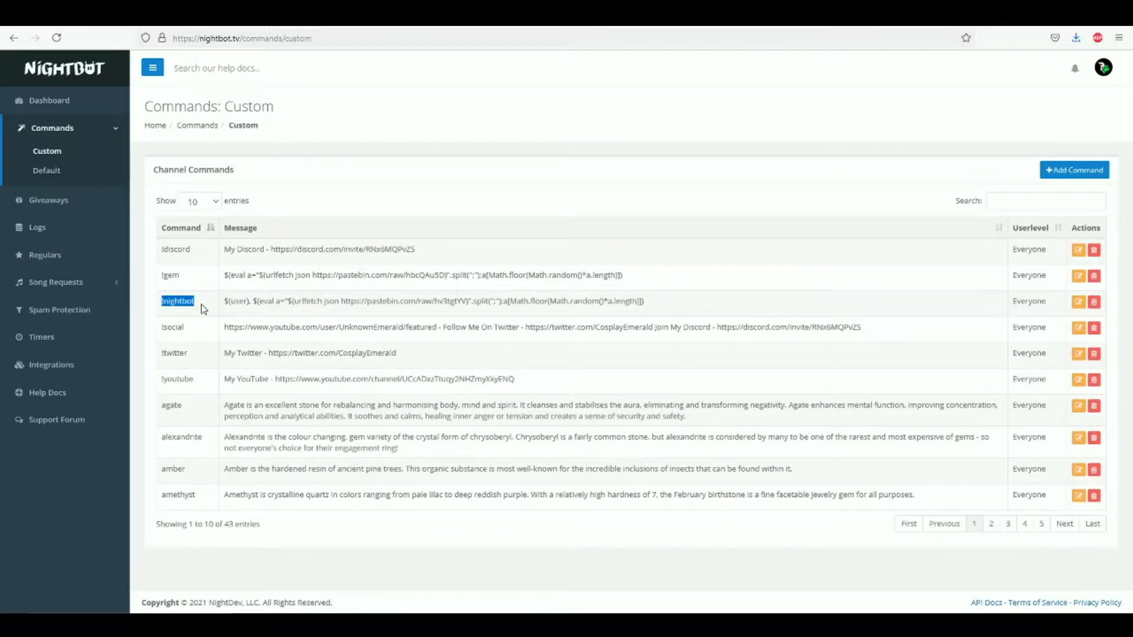
- Bring up the Edit Command form for the !nightbot command
click(1078, 301)
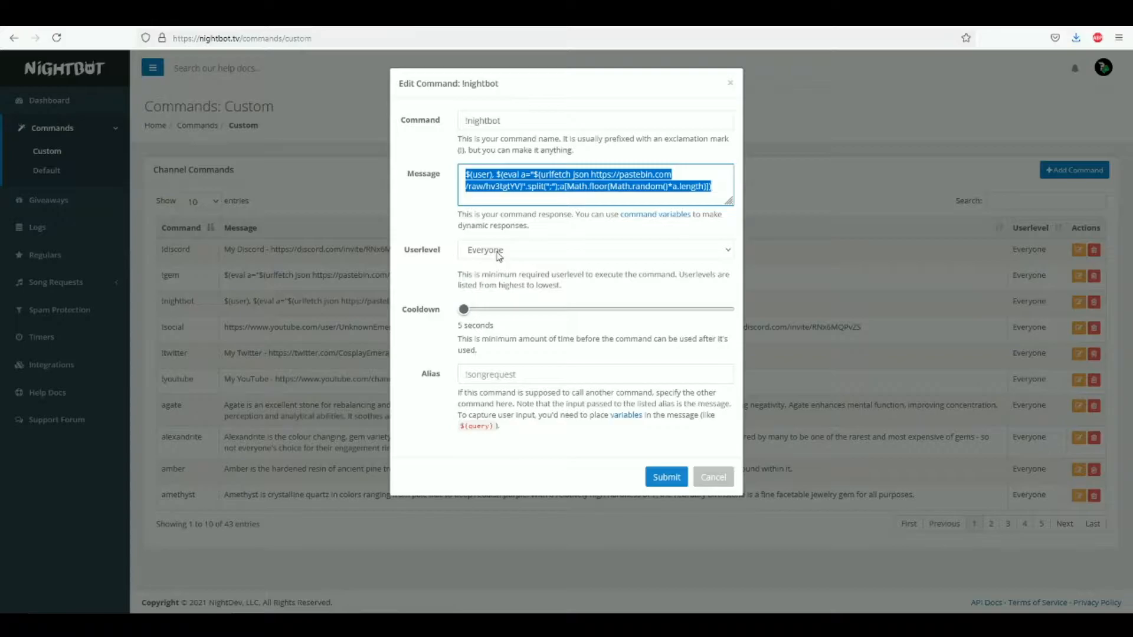
click(594, 249)
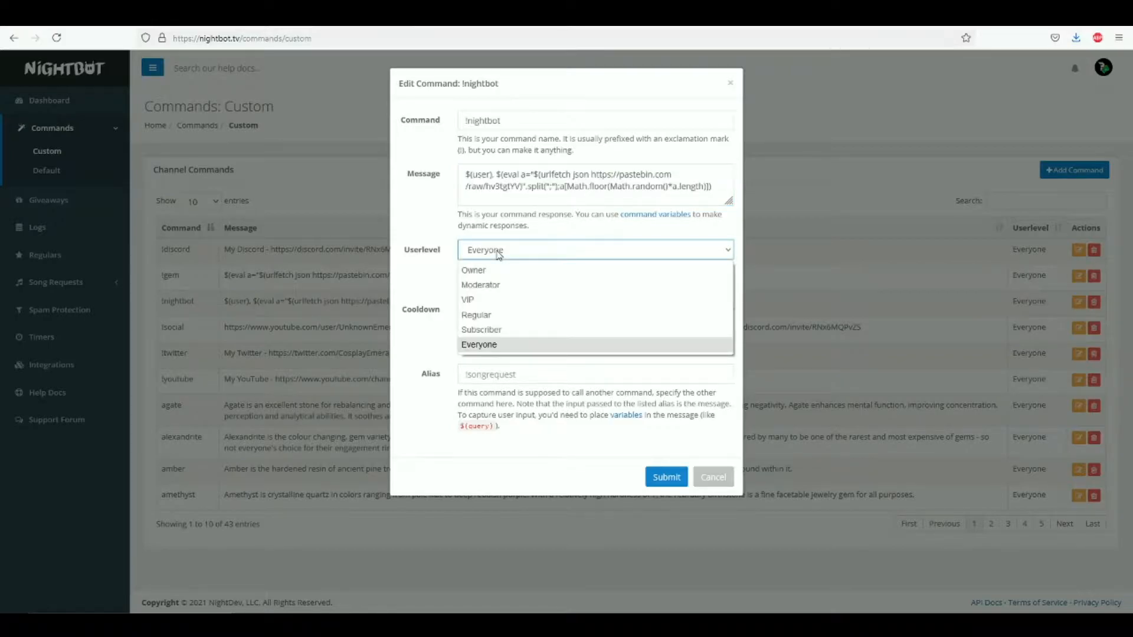
mouse_move(489, 271)
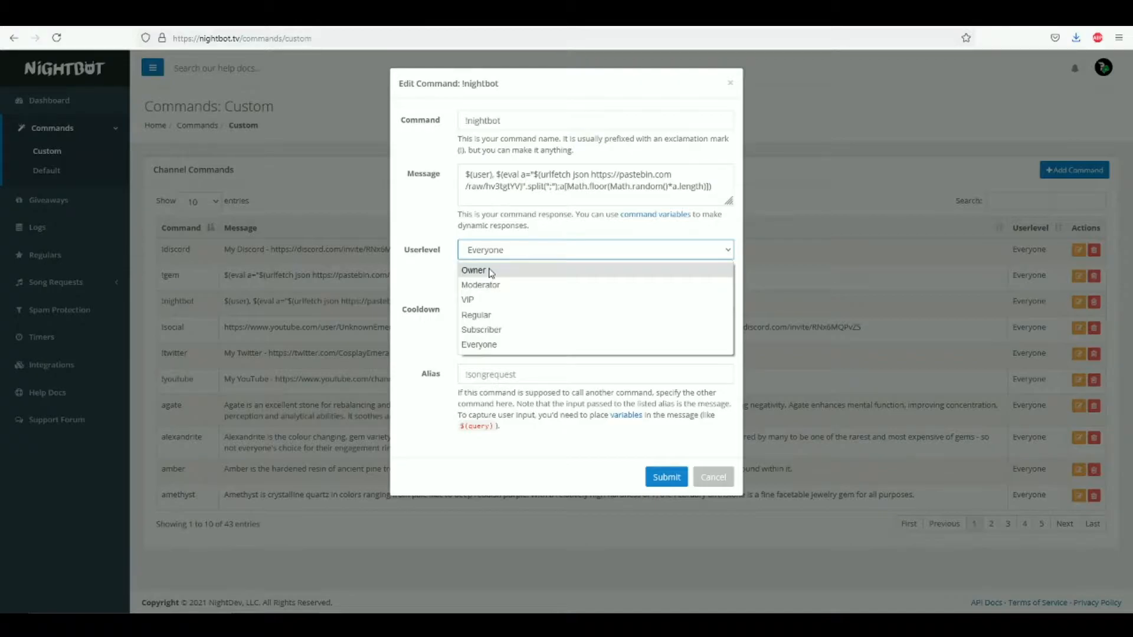
mouse_move(453, 255)
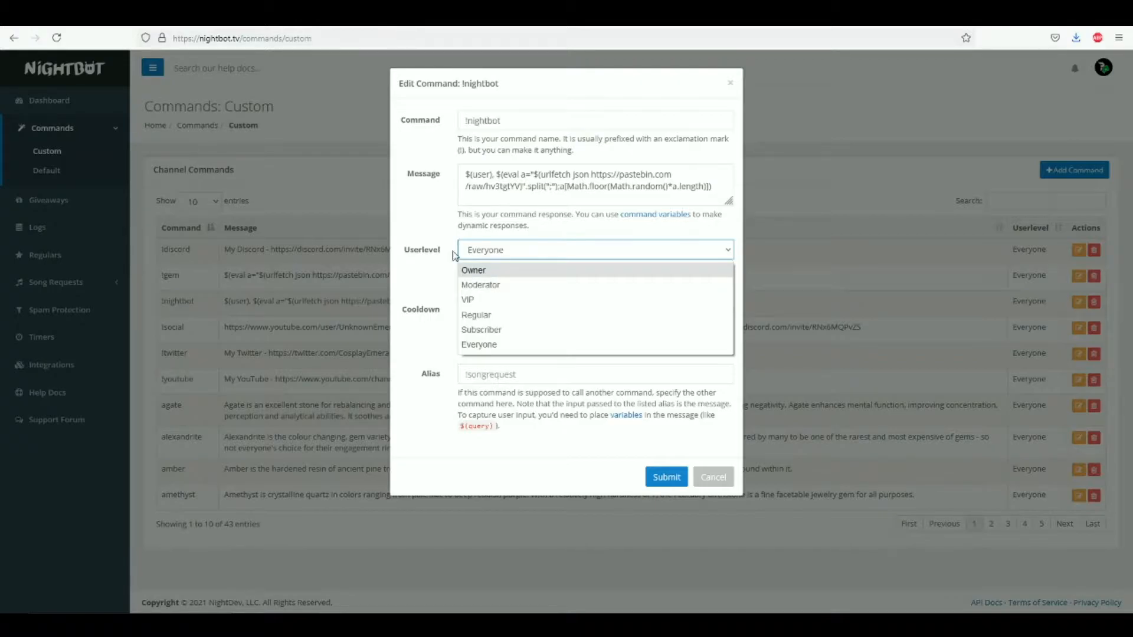
click(478, 343)
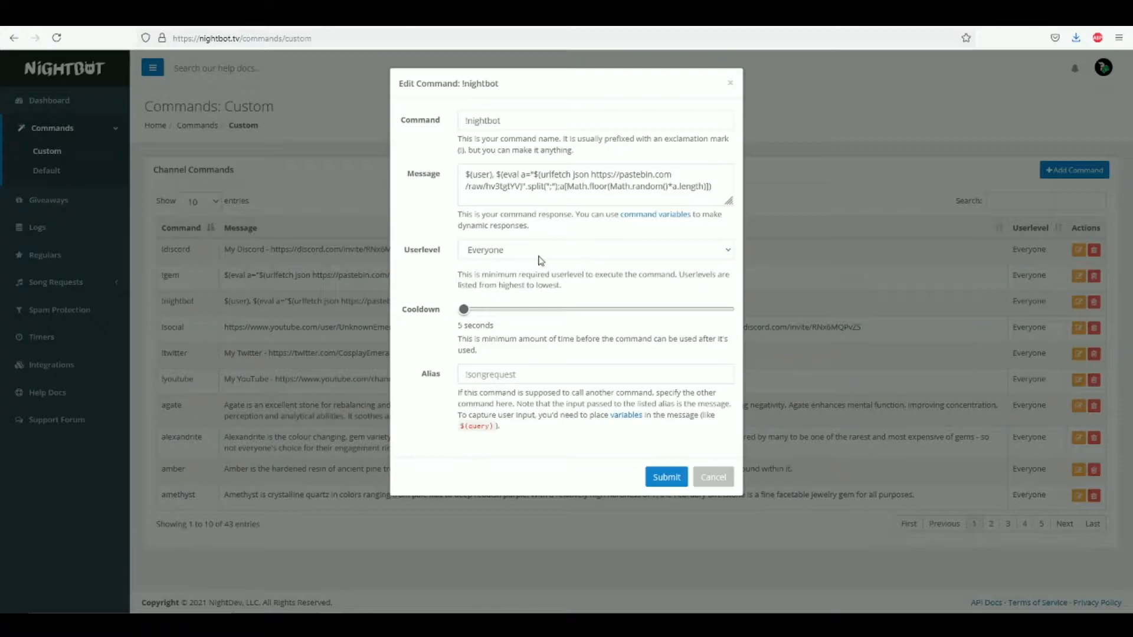
mouse_move(511, 252)
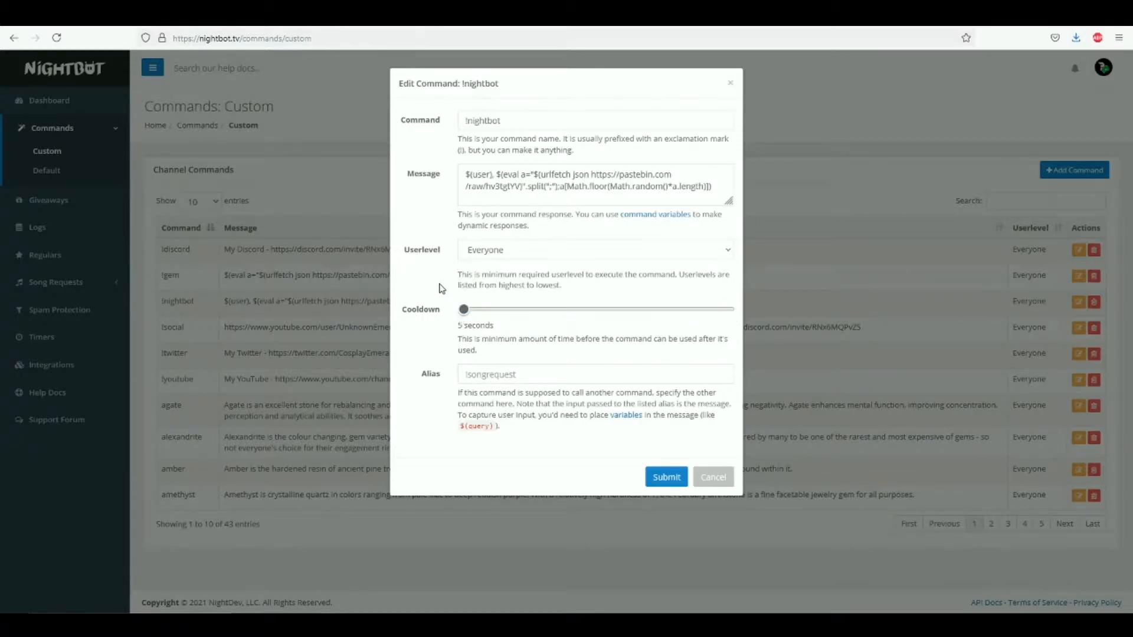
mouse_move(497, 212)
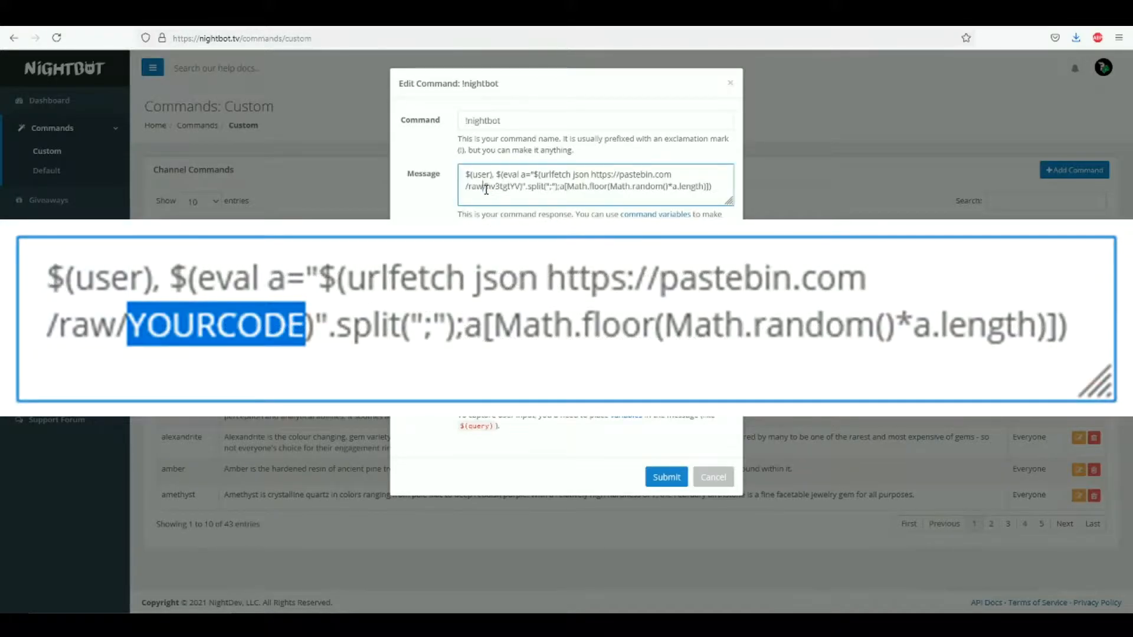
double_click(497, 186)
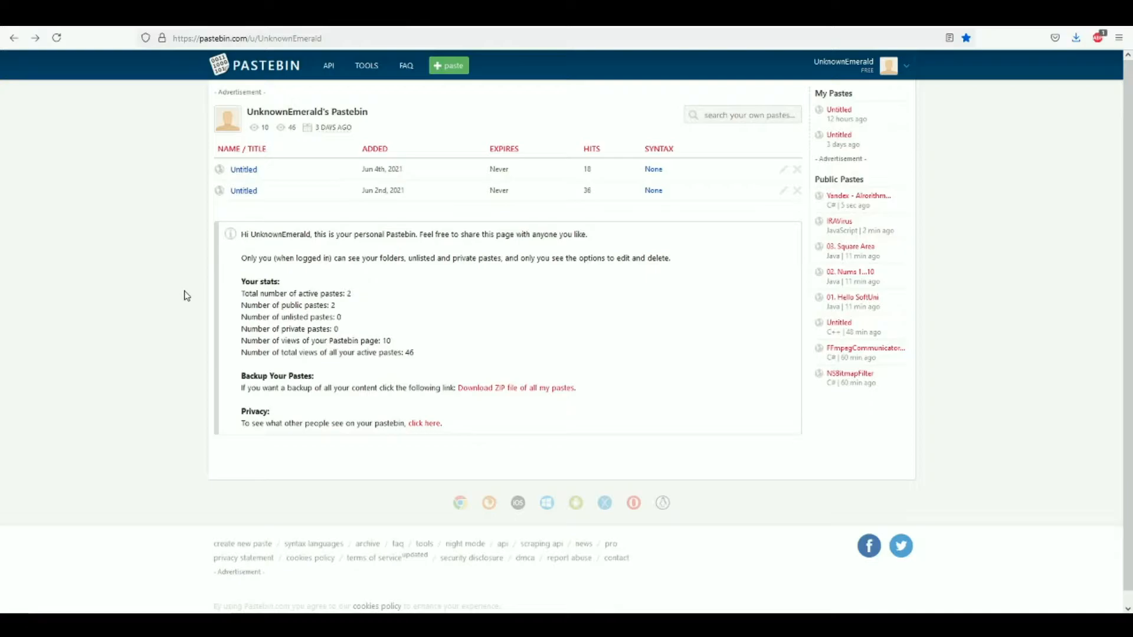
- Start a new Pastebin paste from the Jun 4th one, first line 'You WOT M8;'
click(243, 169)
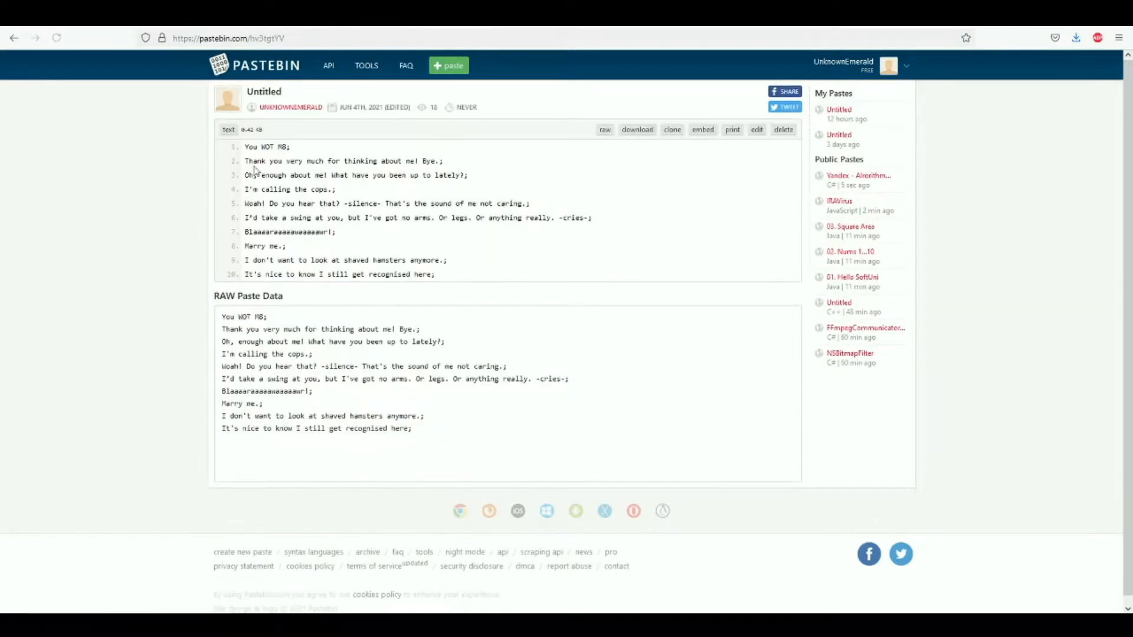
mouse_move(443, 282)
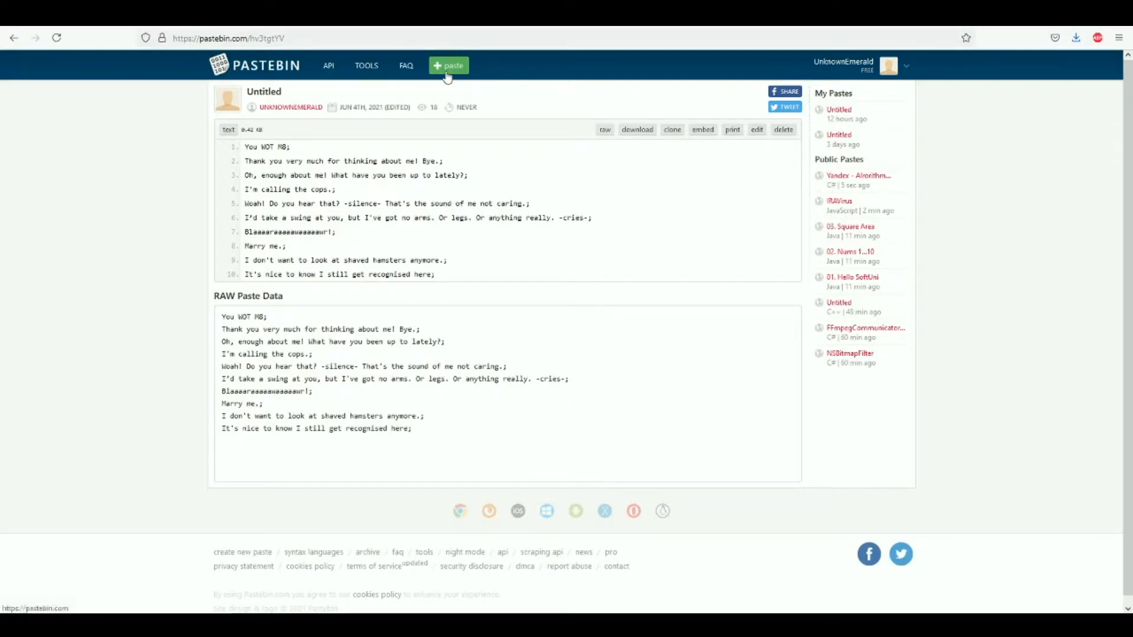
click(448, 64)
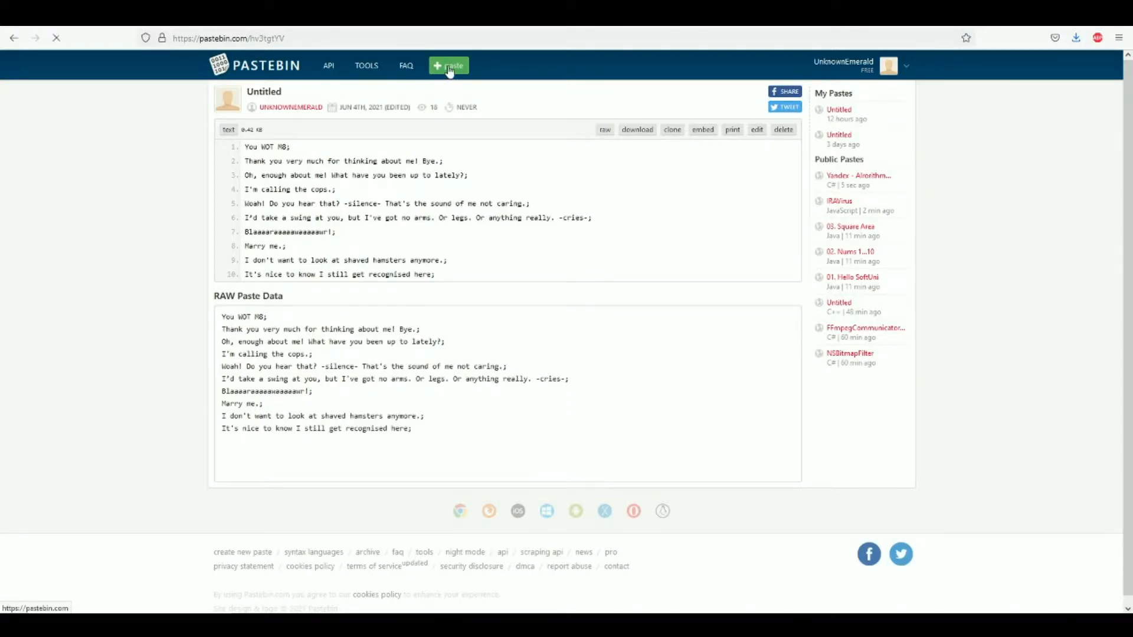
click(449, 65)
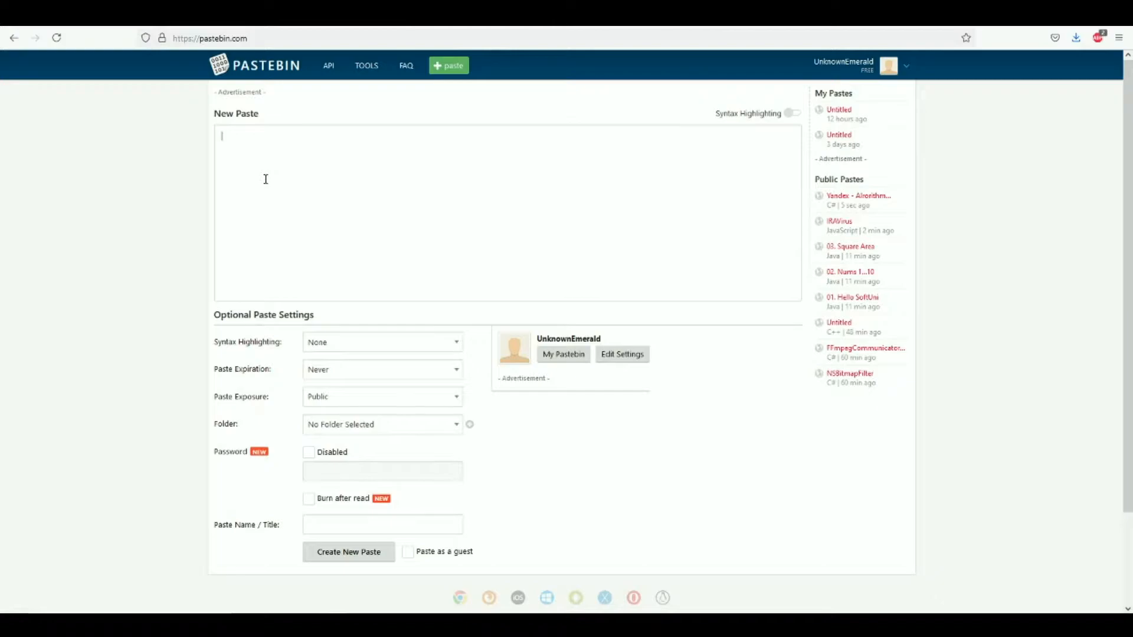
text(You WOT M8;)
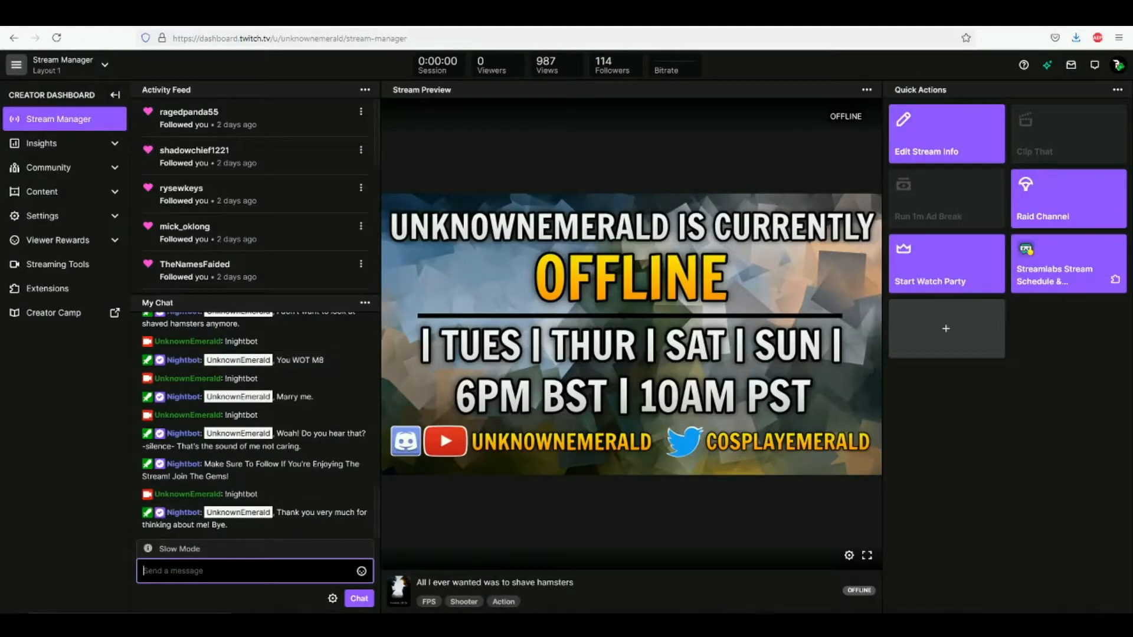
- Send !nightbot in Twitch chat again for another random reply
text(!nightbo)
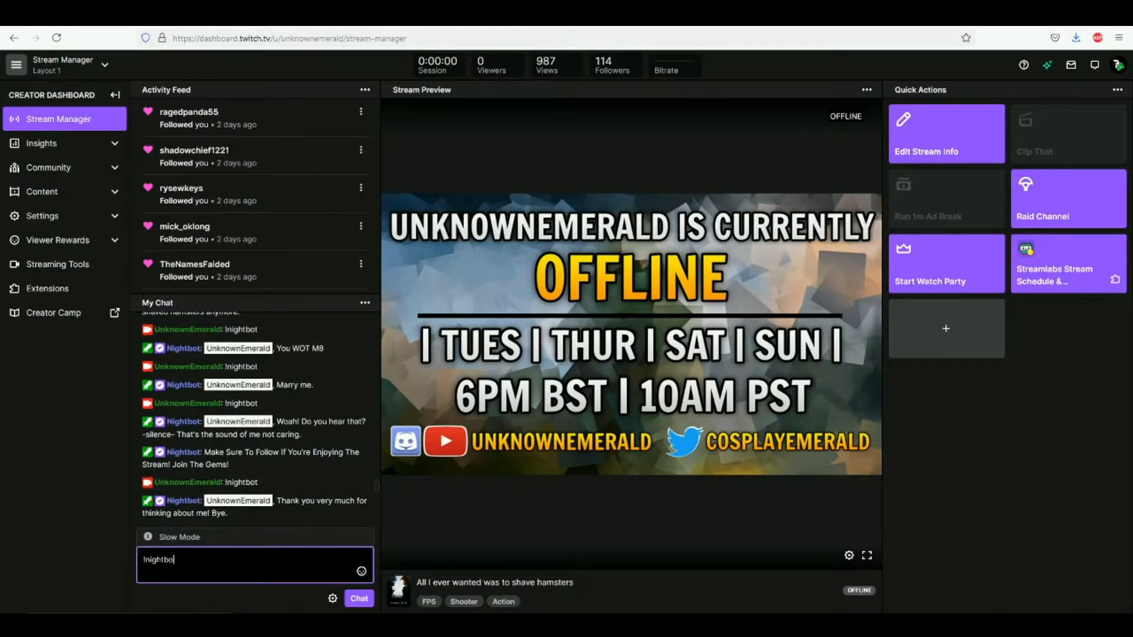
key(Return)
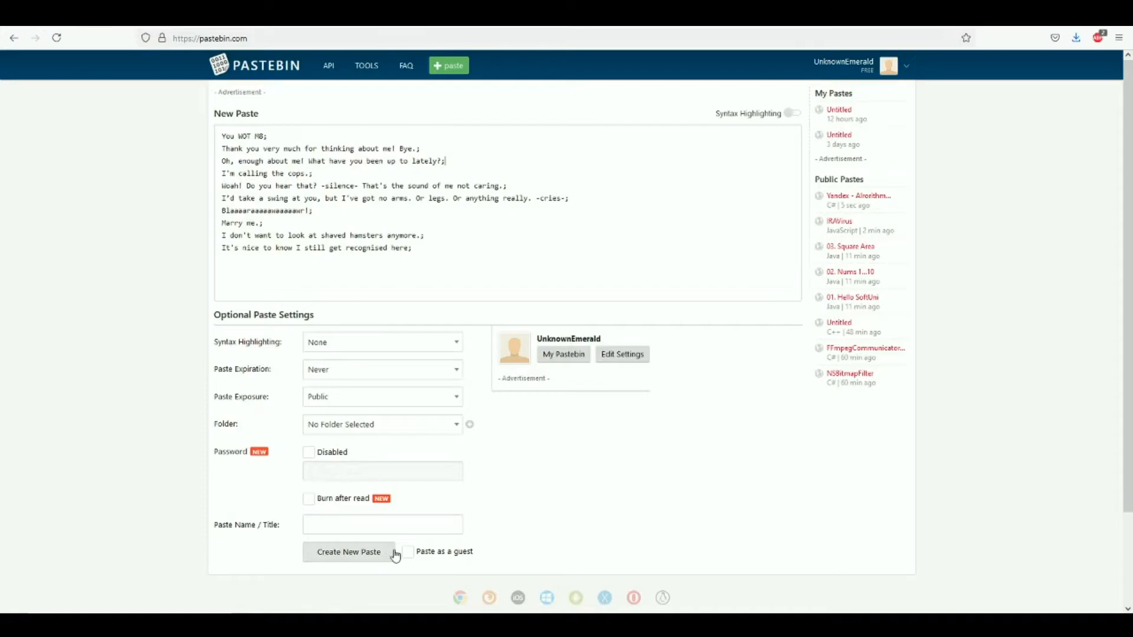
mouse_move(358, 578)
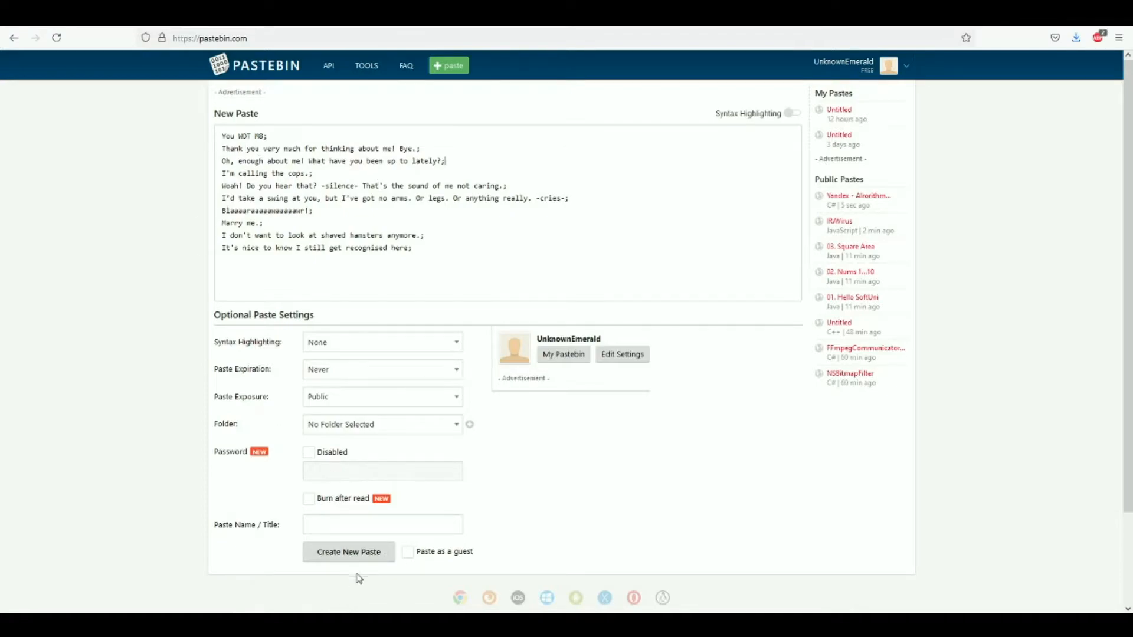
mouse_move(348, 551)
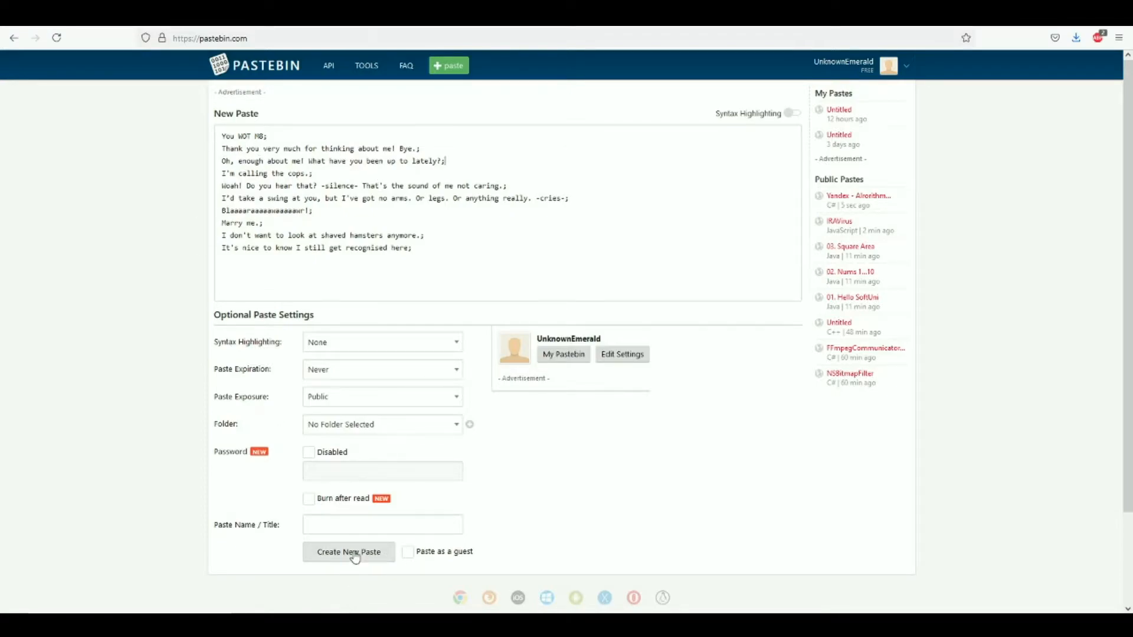
- Publish the new paste of semicolon-terminated Nightbot responses
click(347, 551)
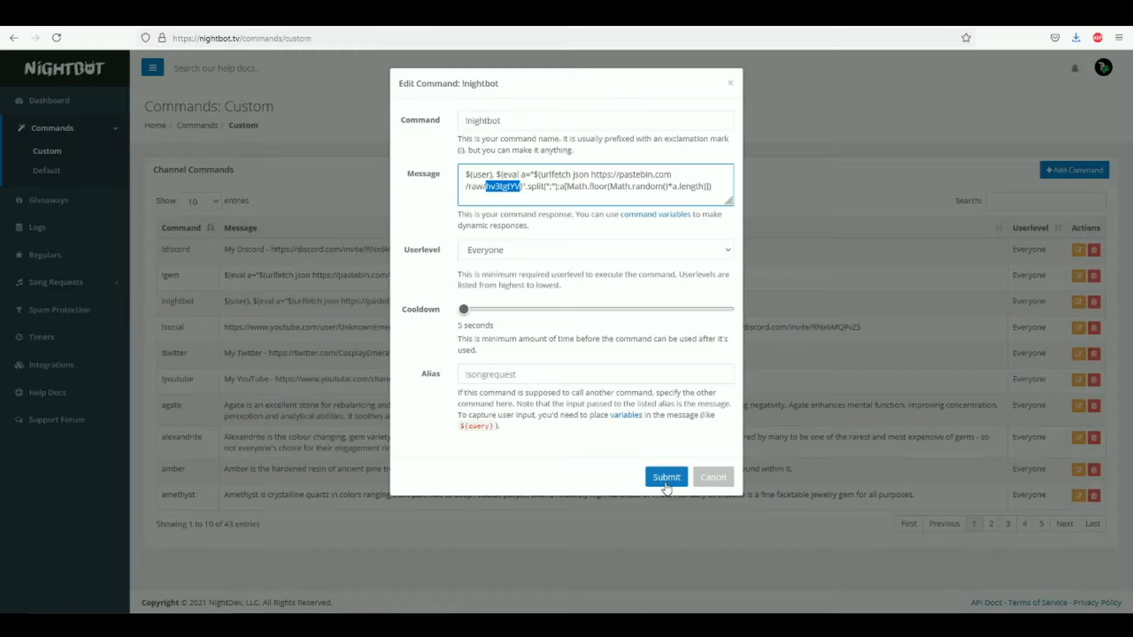
click(466, 175)
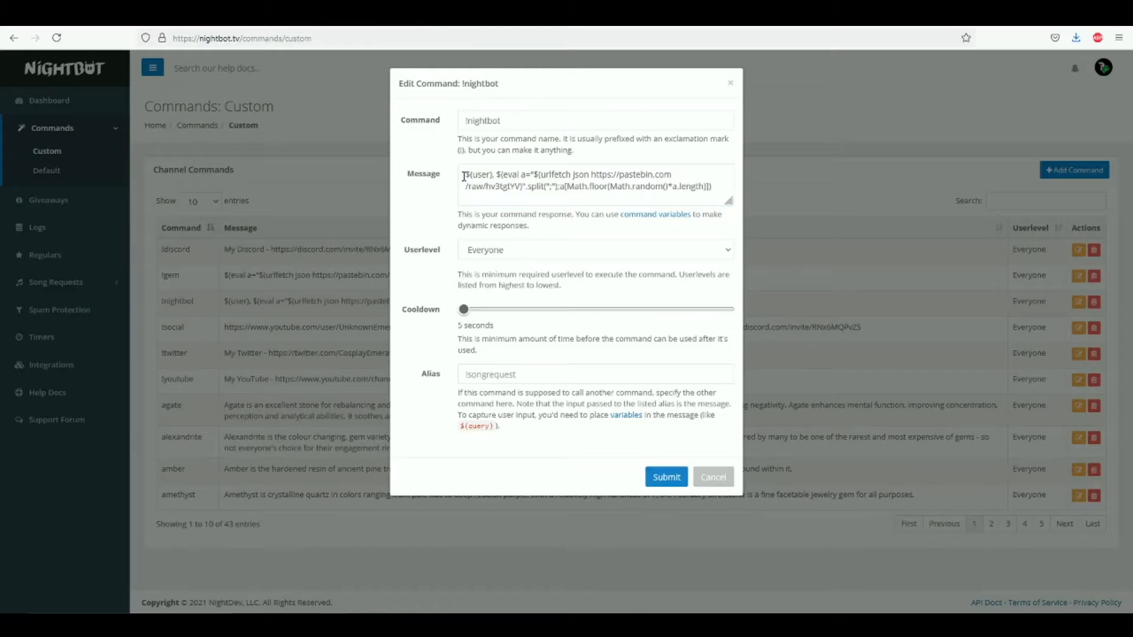
mouse_move(442, 203)
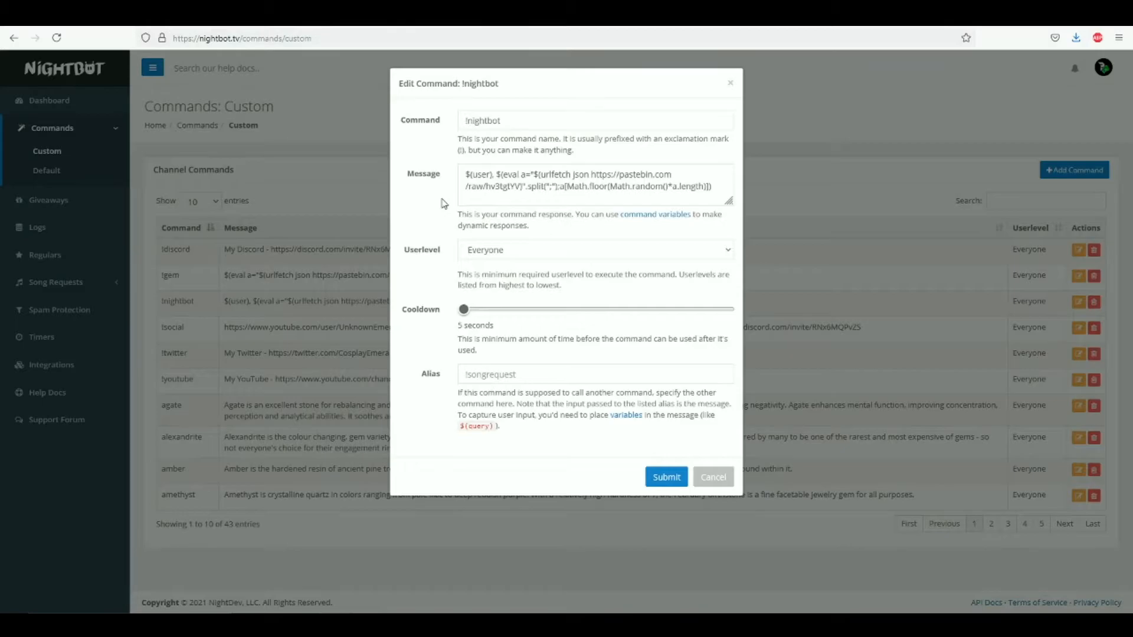
mouse_move(490, 182)
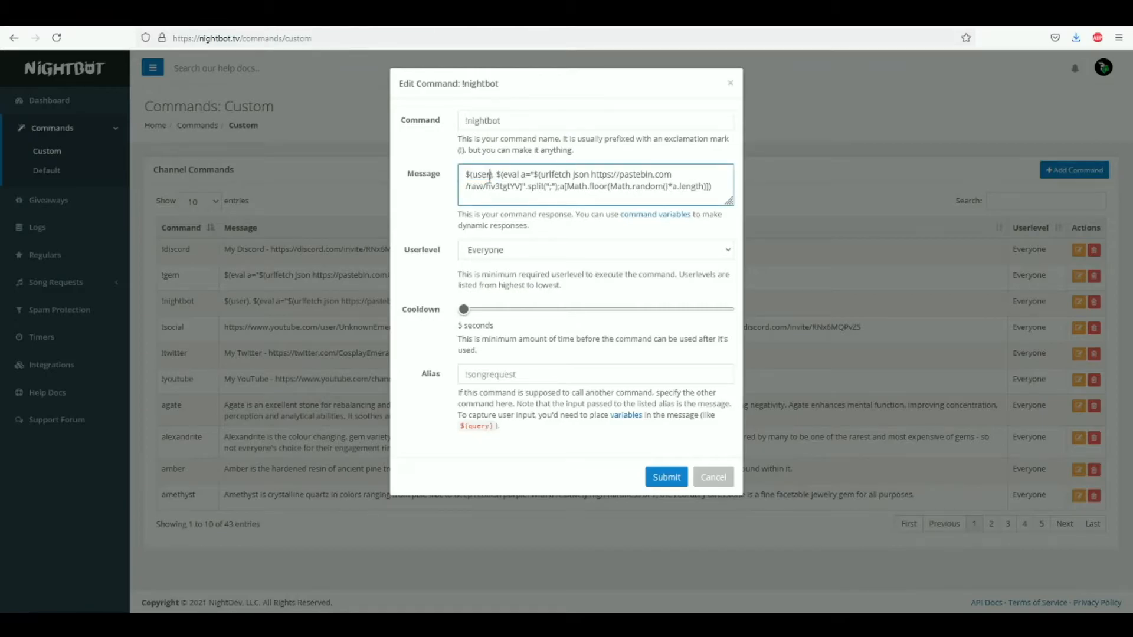
double_click(479, 174)
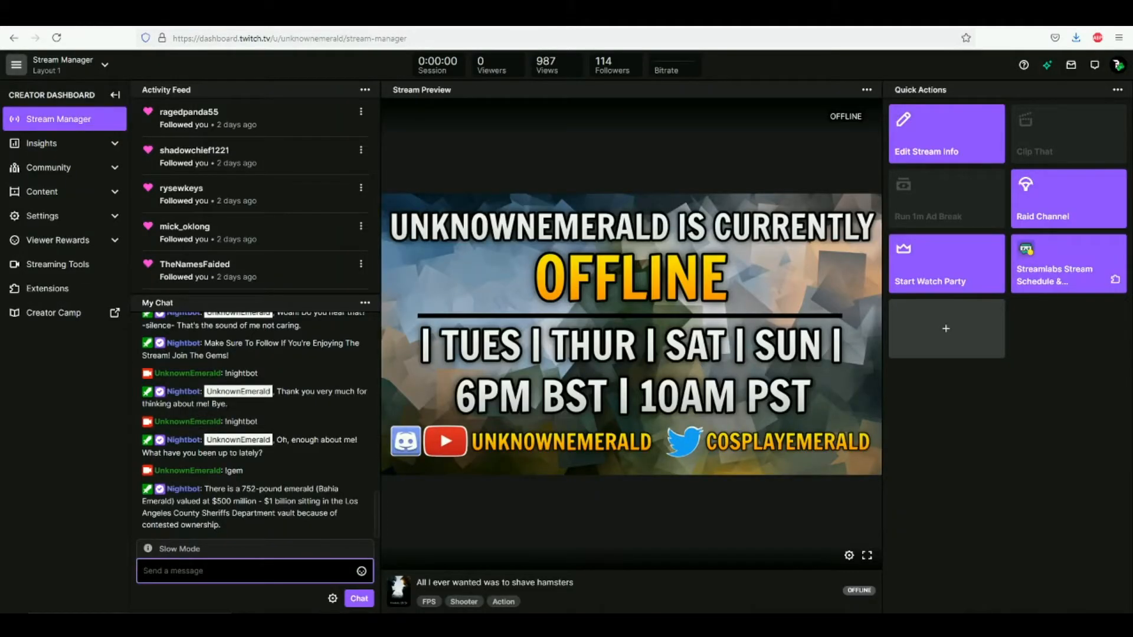
- Send !gem in Twitch chat to receive a random emerald fact
text(!gem)
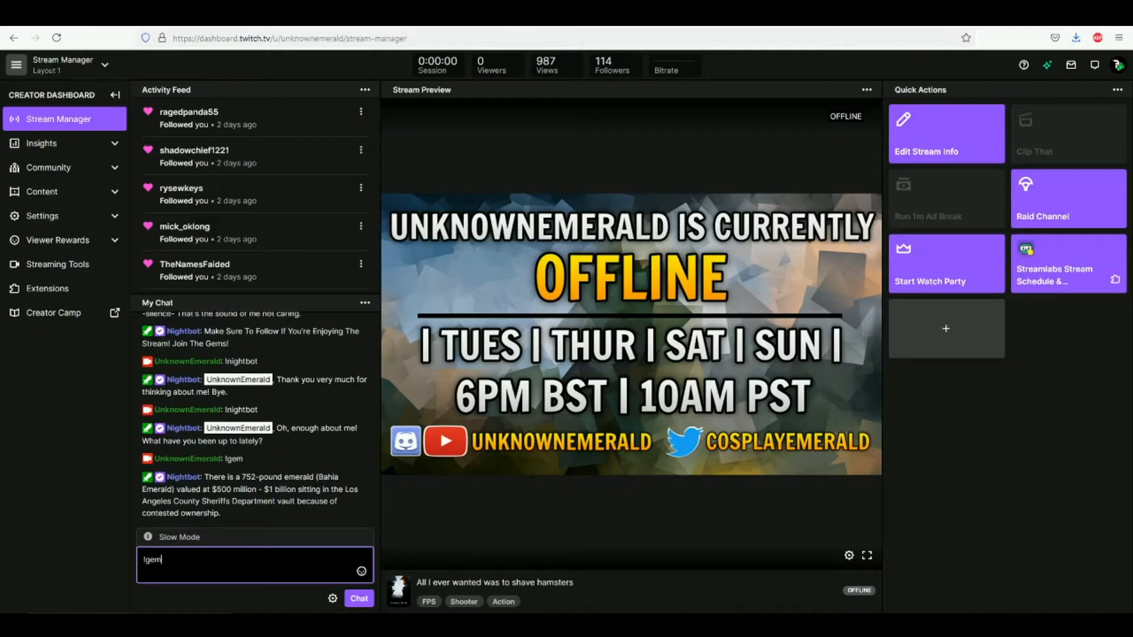
key(Return)
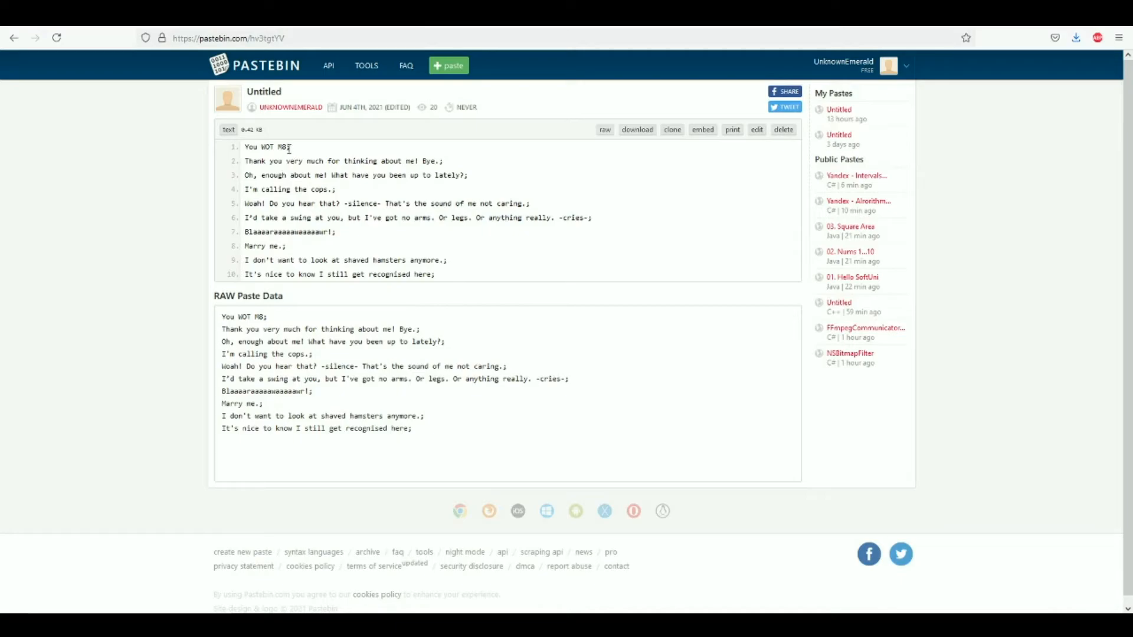
- Point out the semicolon ending the first paste line, 'You WOT M8;'
double_click(284, 147)
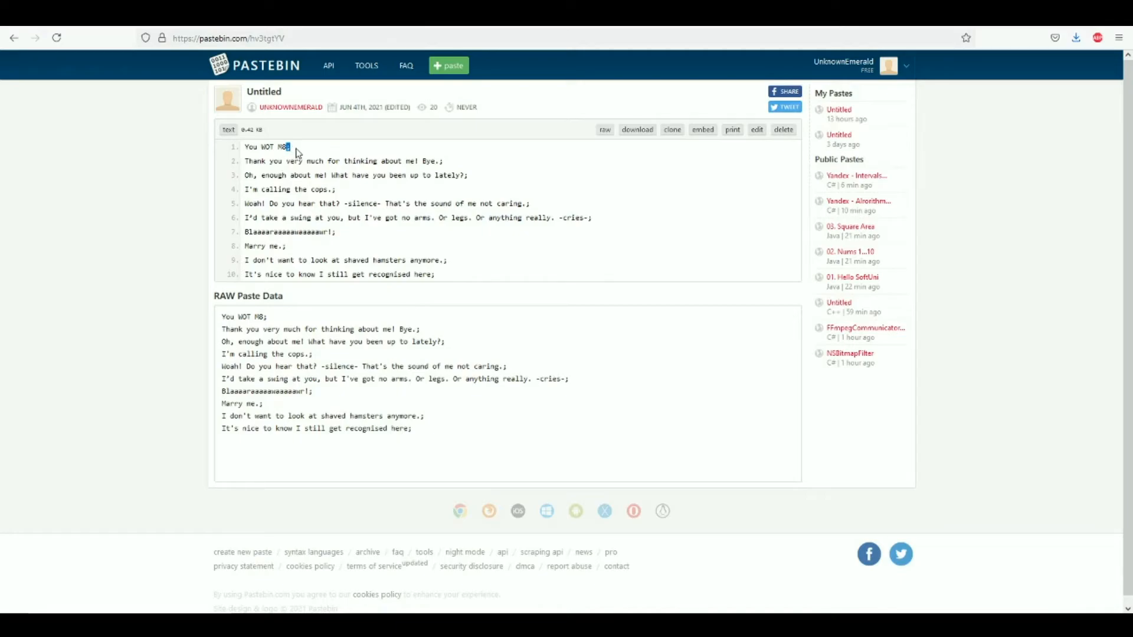
mouse_move(302, 150)
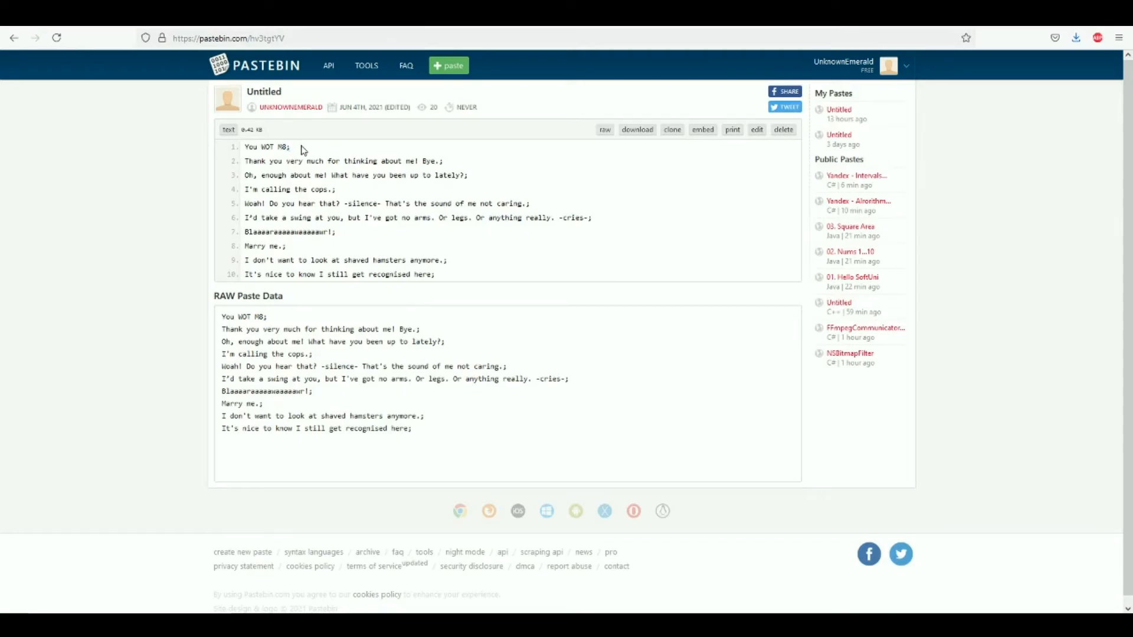